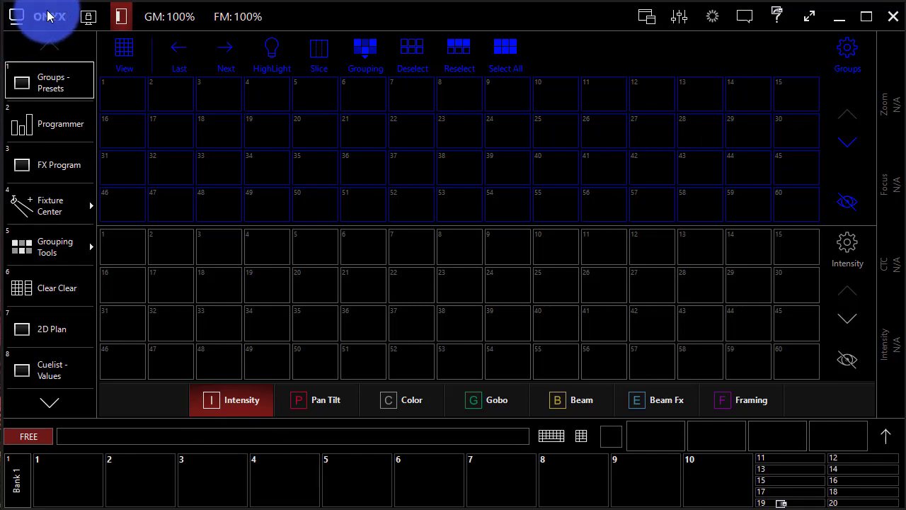
Reach the Patch screen from the Console & Show Settings menu.
{"action": "left_click", "coordinate": [15, 17]}
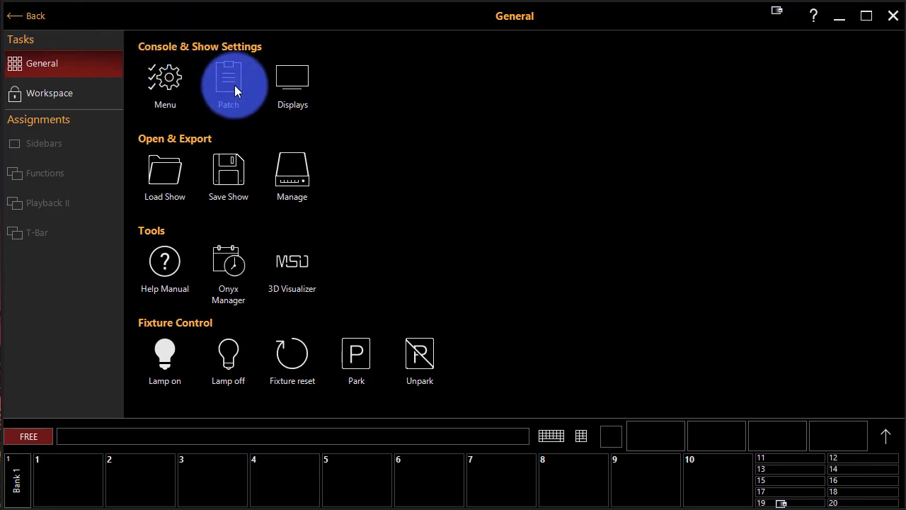
{"action": "left_click", "coordinate": [228, 78]}
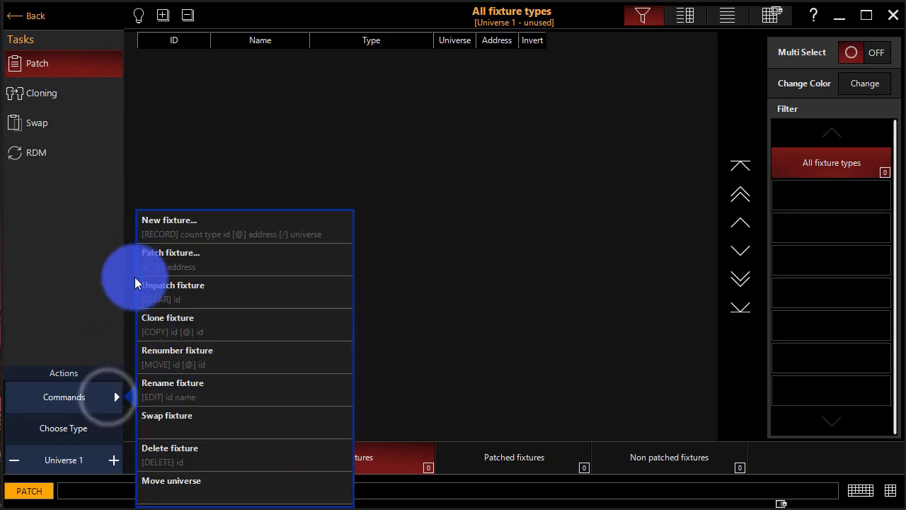
{"action": "mouse_move", "coordinate": [165, 226]}
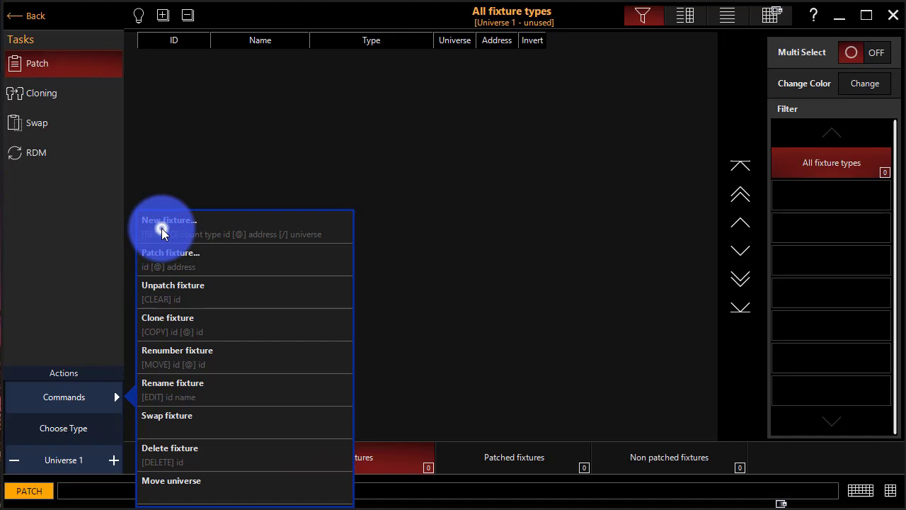
Start a new fixture and select the Generic Channel single-intensity type.
{"action": "left_click", "coordinate": [169, 225]}
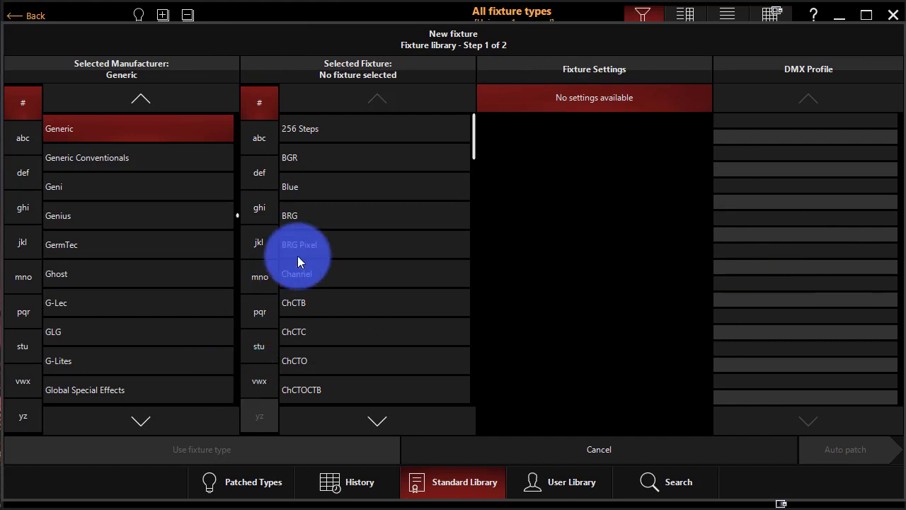
{"action": "mouse_move", "coordinate": [439, 308]}
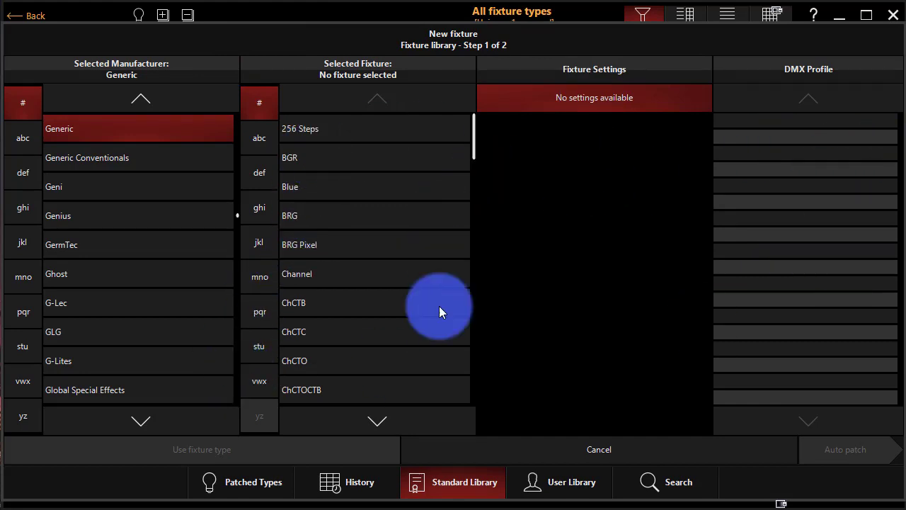
{"action": "mouse_move", "coordinate": [484, 356]}
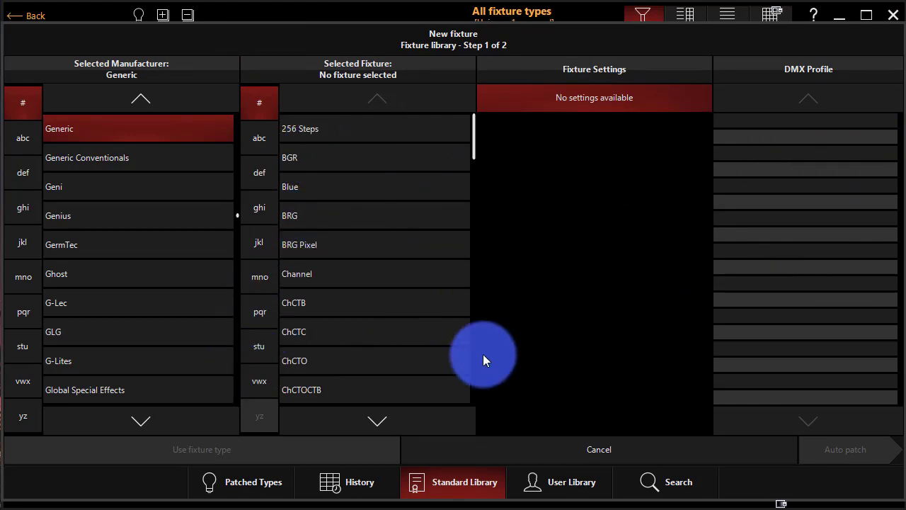
{"action": "mouse_move", "coordinate": [240, 205]}
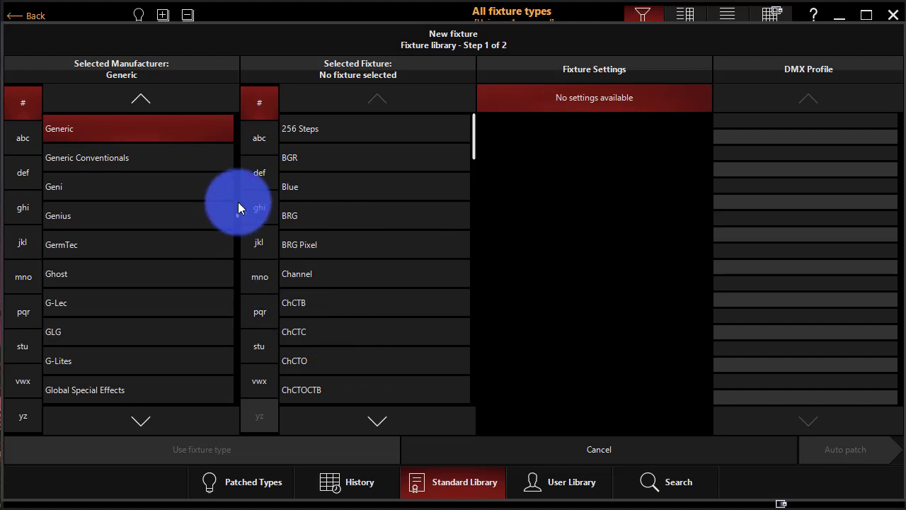
{"action": "mouse_move", "coordinate": [130, 133]}
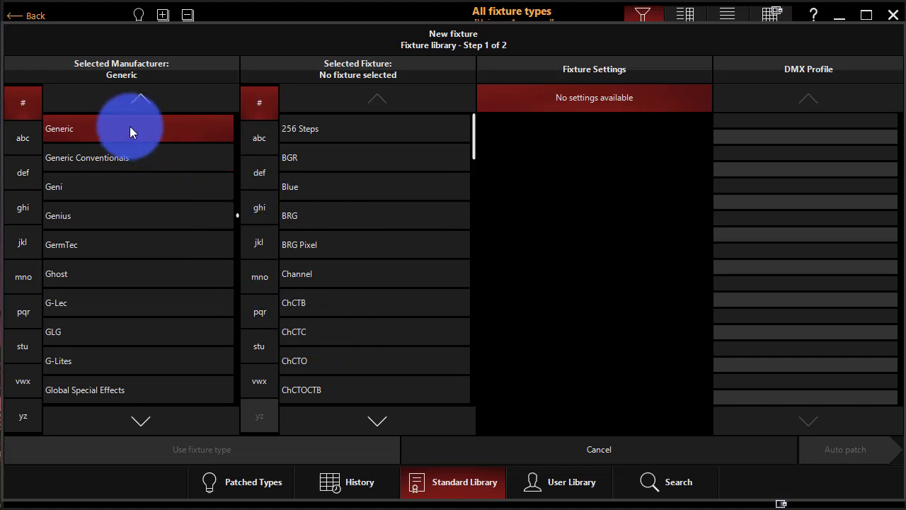
{"action": "mouse_move", "coordinate": [125, 138]}
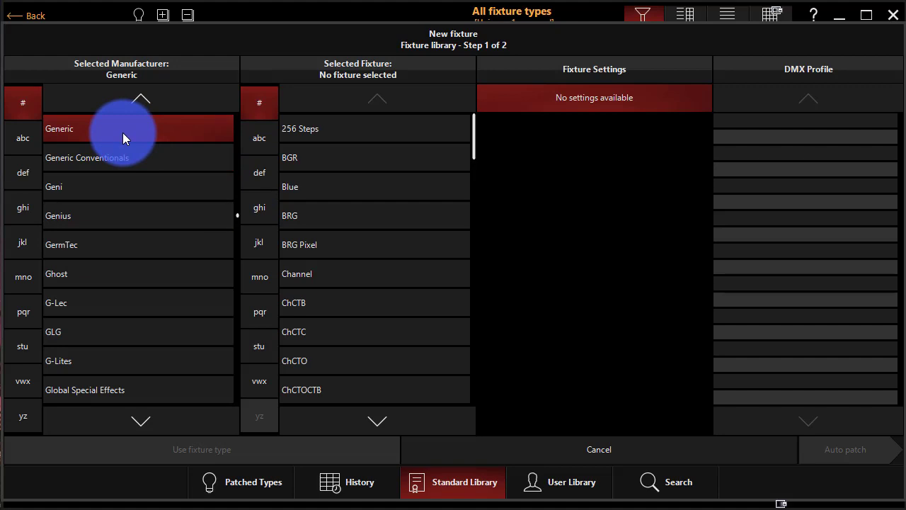
{"action": "mouse_move", "coordinate": [375, 276]}
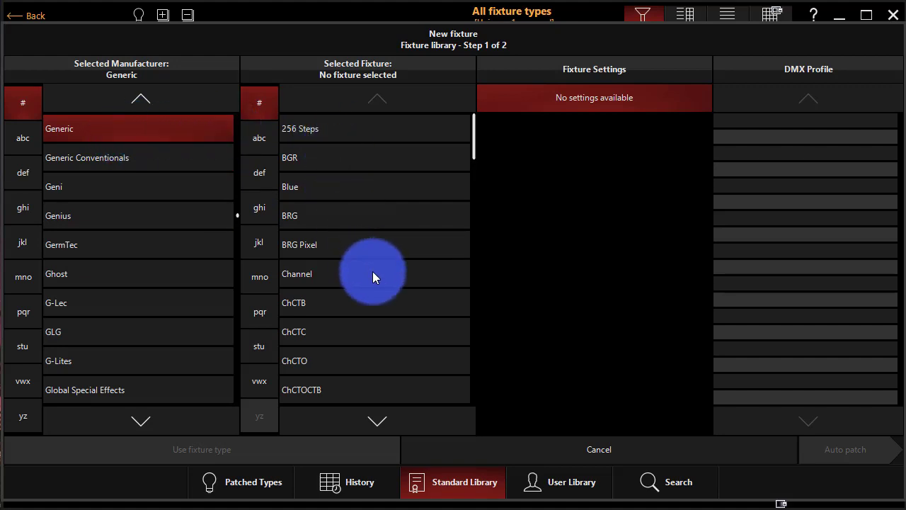
{"action": "left_click", "coordinate": [319, 273]}
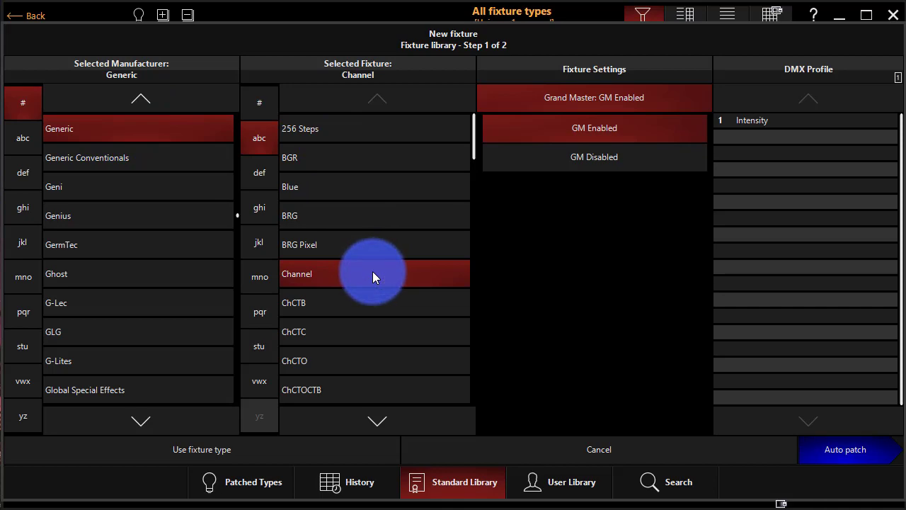
{"action": "mouse_move", "coordinate": [814, 451]}
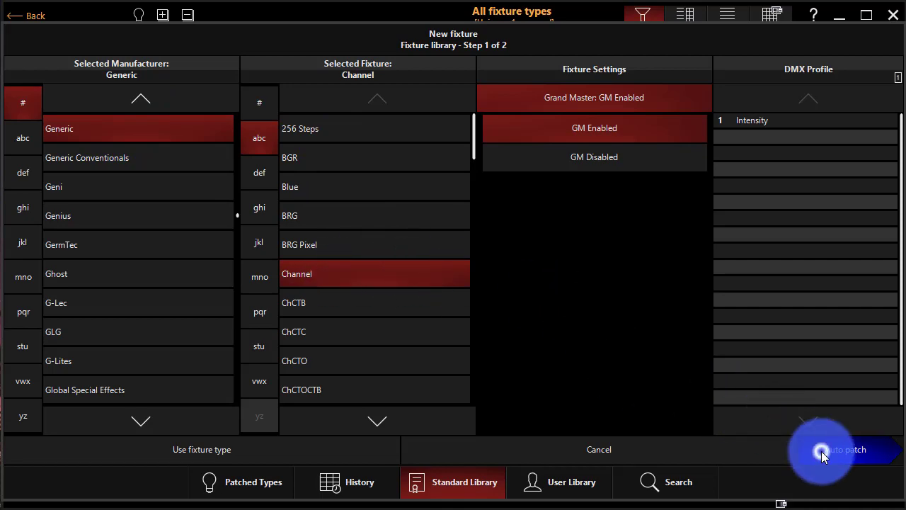
In Auto patch, name the fixtures 'Dimmer' and set the amount to 24.
{"action": "left_click", "coordinate": [847, 449]}
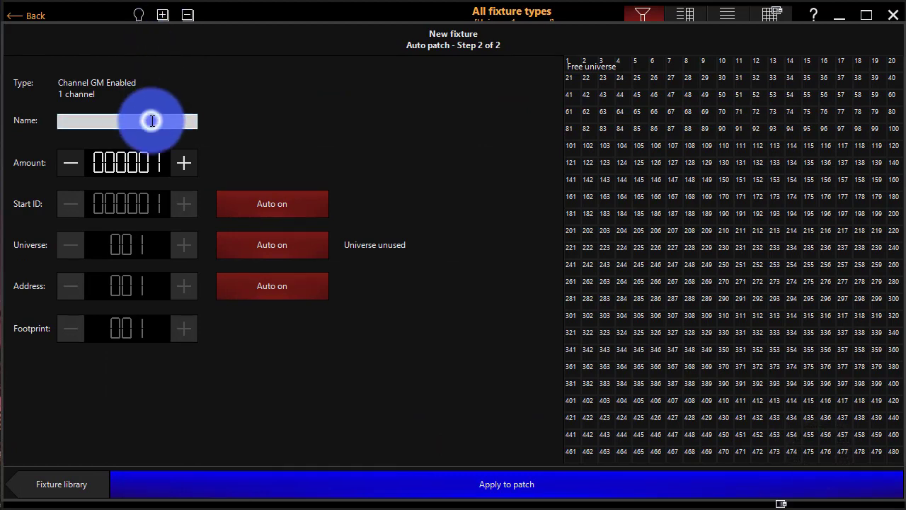
{"action": "type", "text": "Di"}
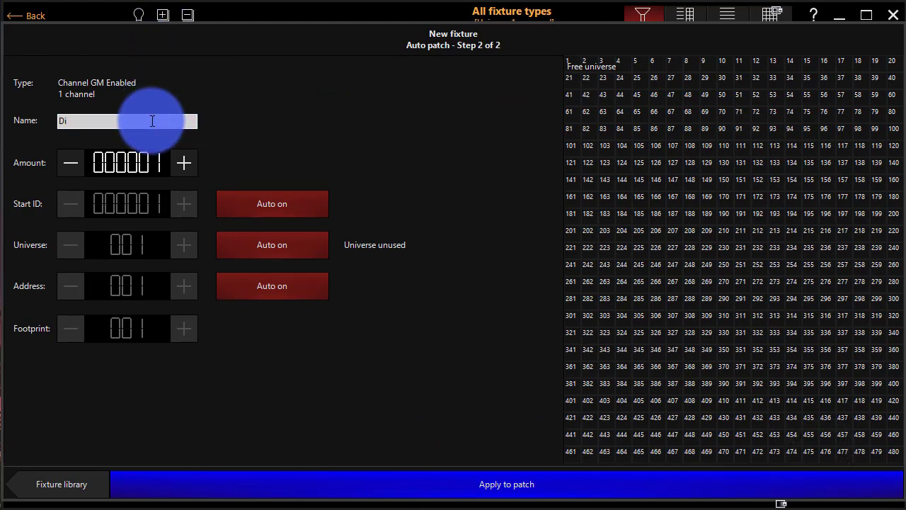
{"action": "type", "text": "mmer"}
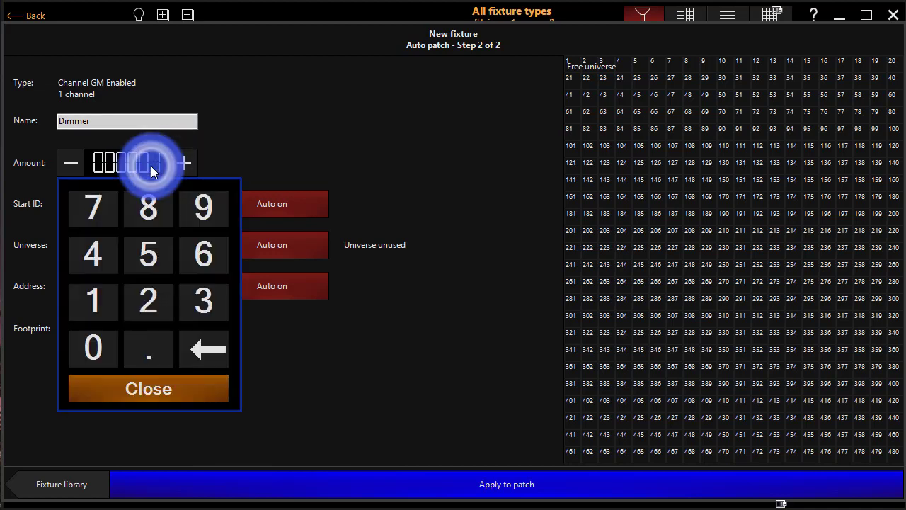
{"action": "left_click", "coordinate": [147, 300]}
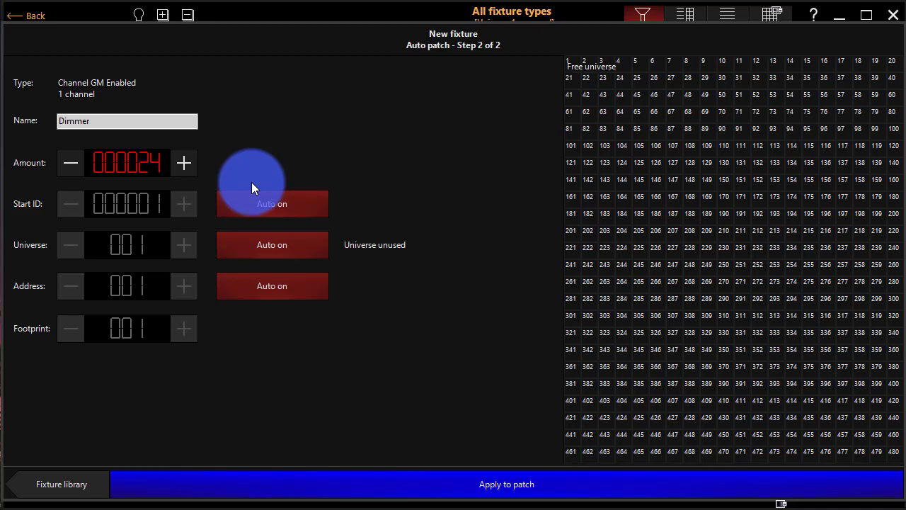
Try a manual universe number, then leave the universe on automatic assignment.
{"action": "left_click", "coordinate": [271, 243]}
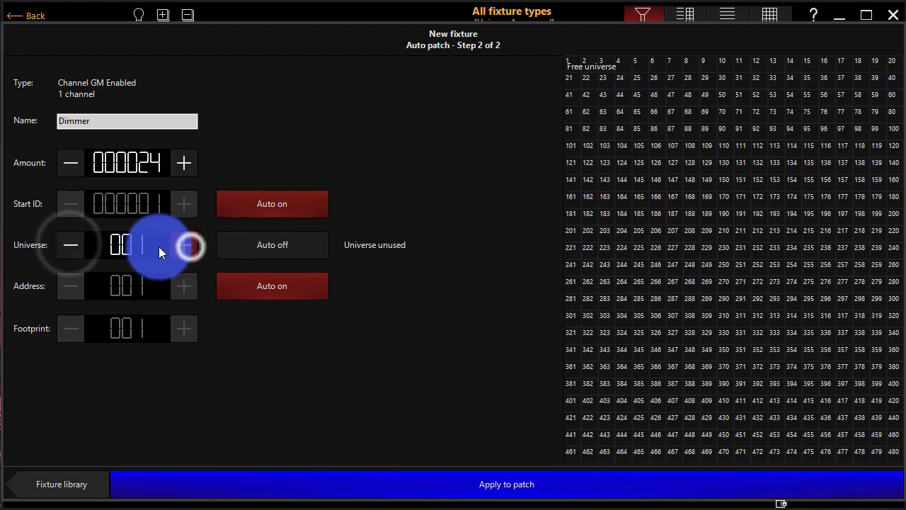
{"action": "left_click", "coordinate": [121, 244]}
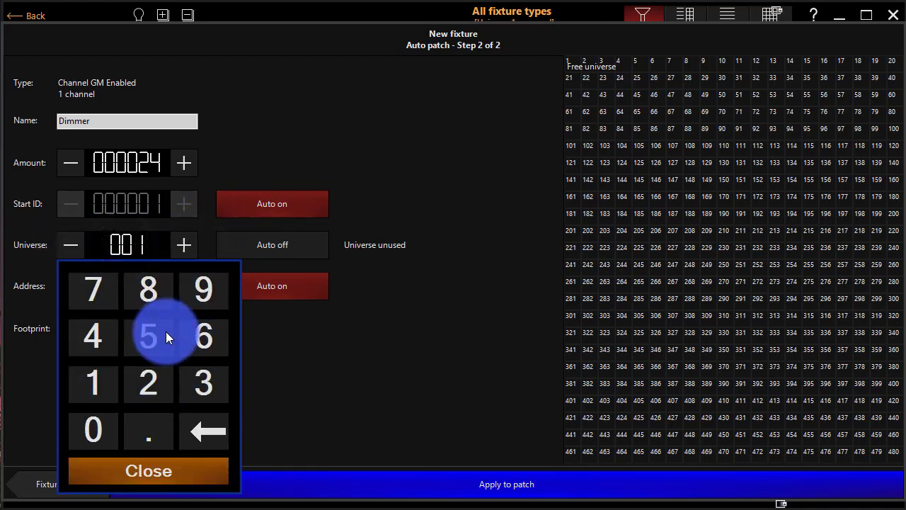
{"action": "left_click", "coordinate": [148, 470]}
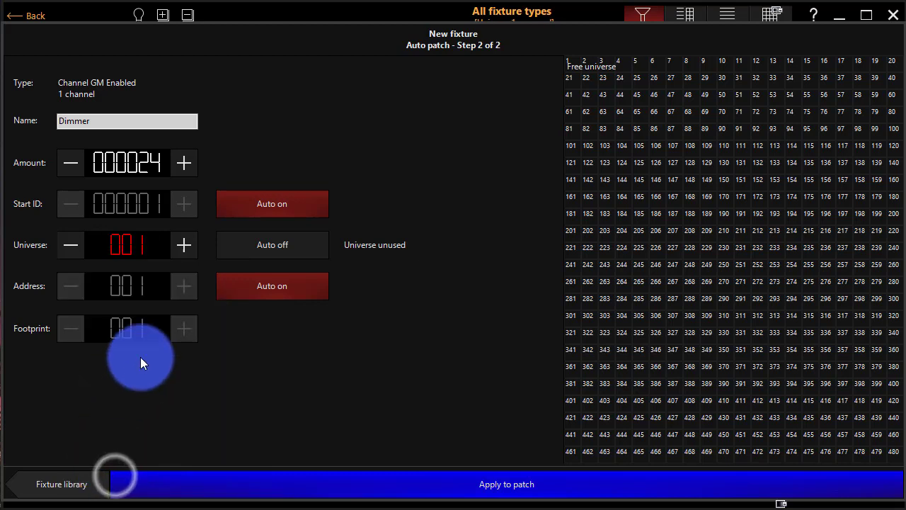
{"action": "mouse_move", "coordinate": [138, 244]}
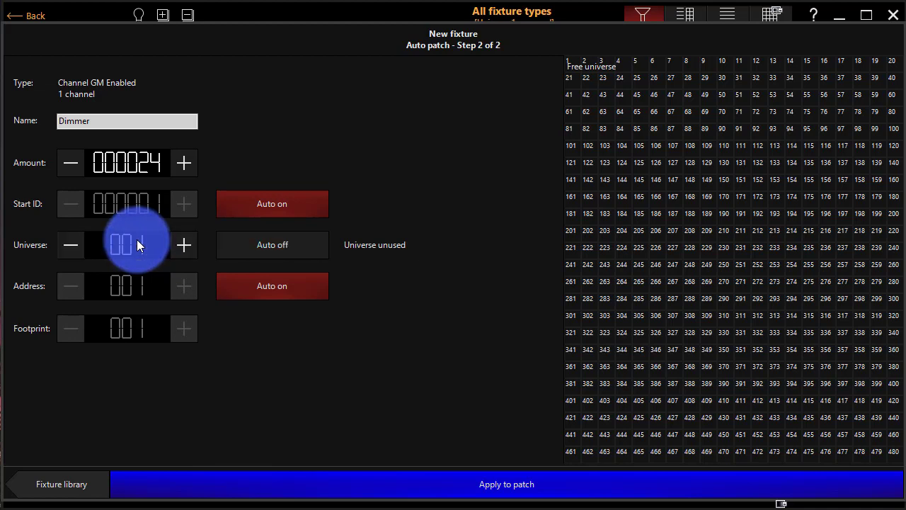
{"action": "left_click", "coordinate": [272, 243]}
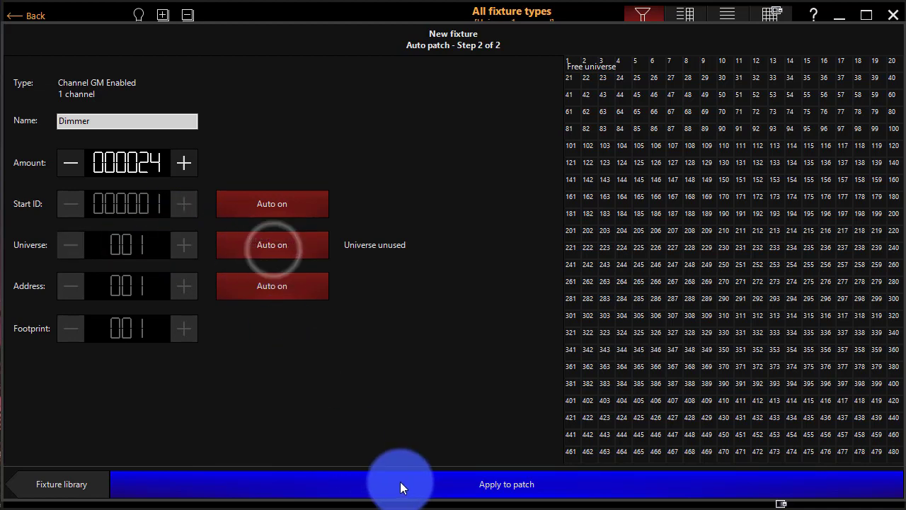
Apply the patch so Dimmers 1–24 appear on universe 1, addresses 1–24.
{"action": "left_click", "coordinate": [506, 484]}
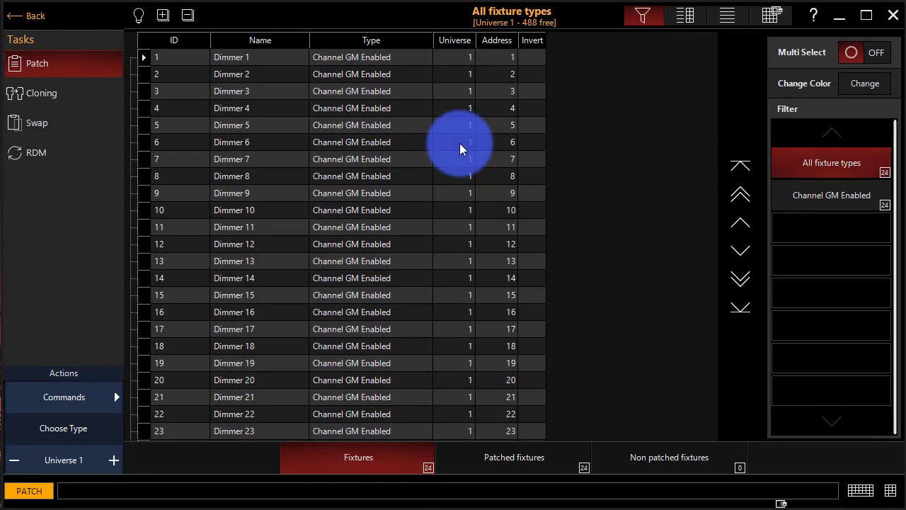
{"action": "mouse_move", "coordinate": [439, 173]}
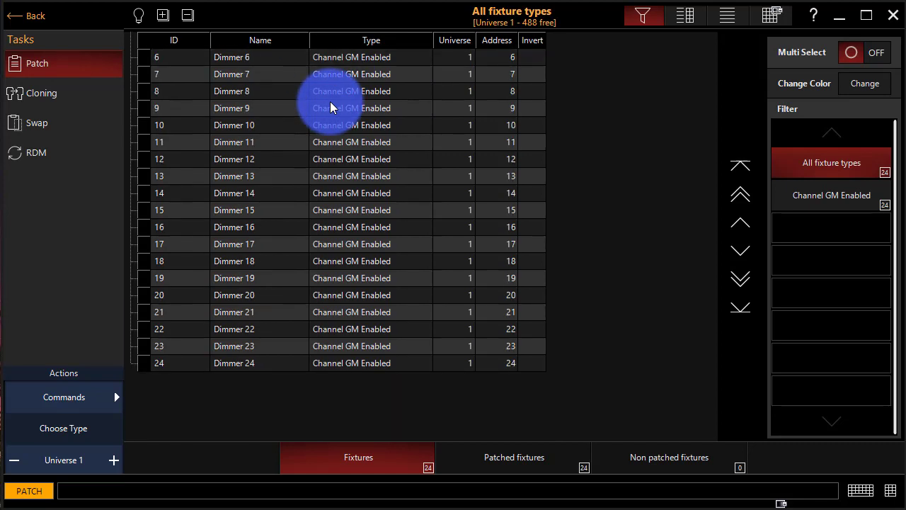
{"action": "scroll", "scroll_direction": "up", "scroll_amount": 3}
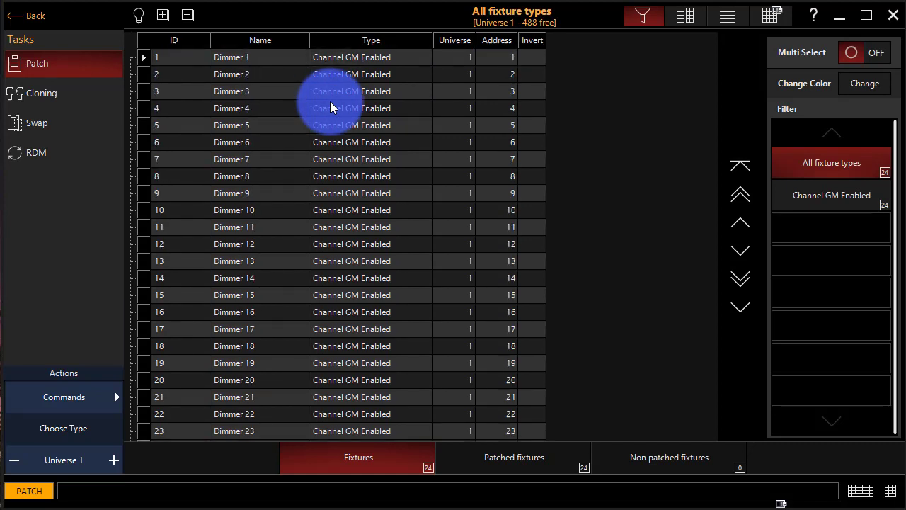
{"action": "mouse_move", "coordinate": [325, 108]}
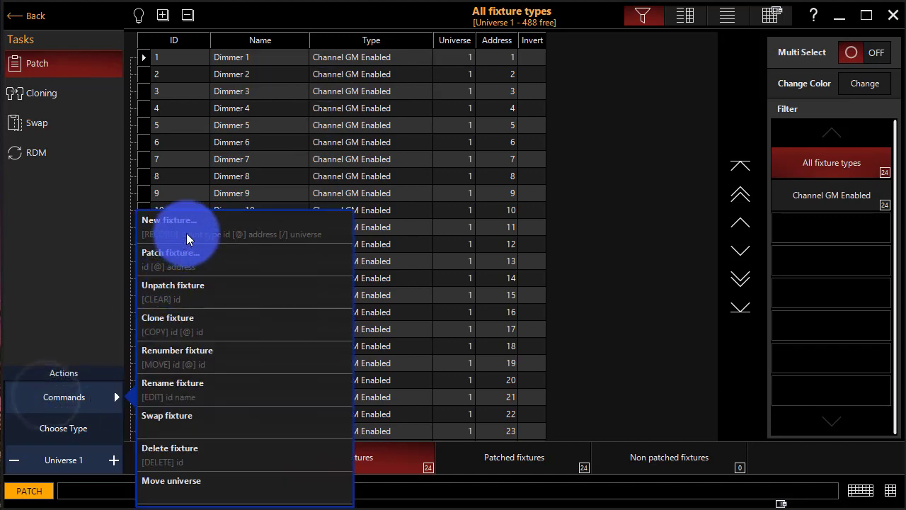
Start a new fixture and select Elation's Artiste Picasso in Standard mode.
{"action": "left_click", "coordinate": [170, 220]}
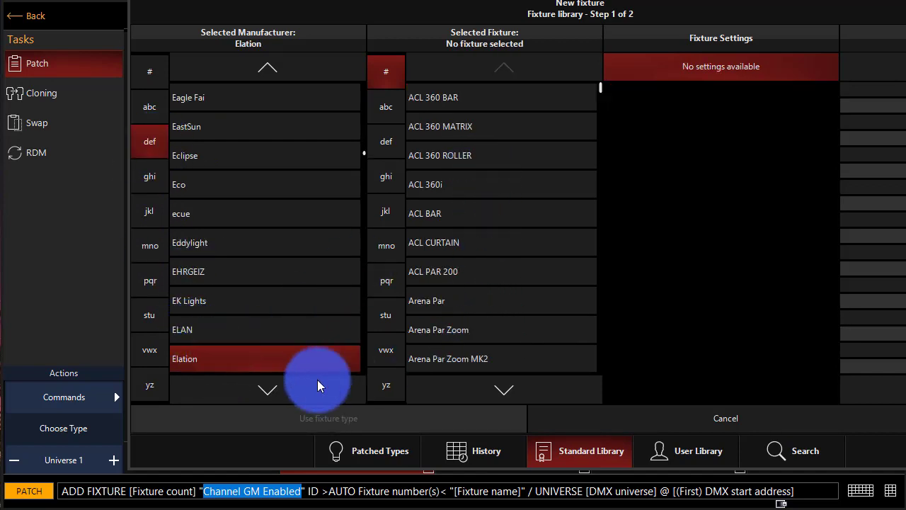
{"action": "scroll", "scroll_direction": "down", "scroll_amount": 3}
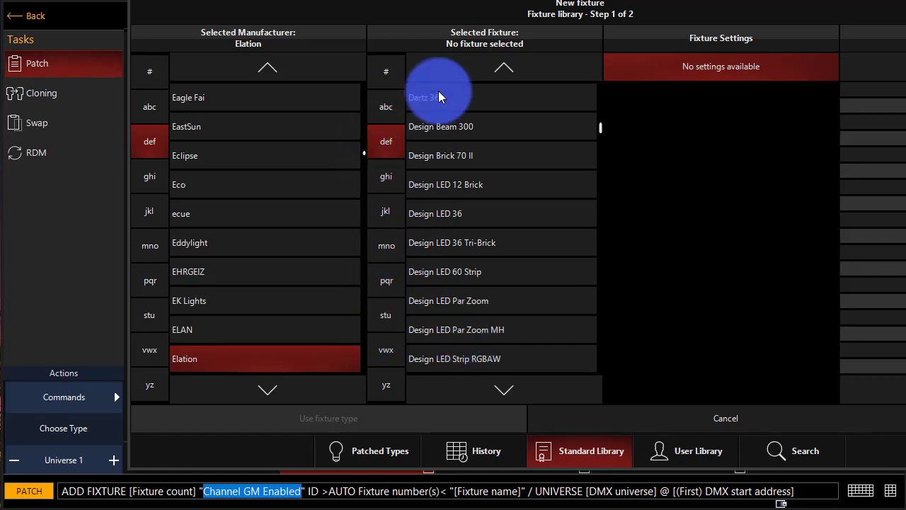
{"action": "left_click", "coordinate": [385, 106]}
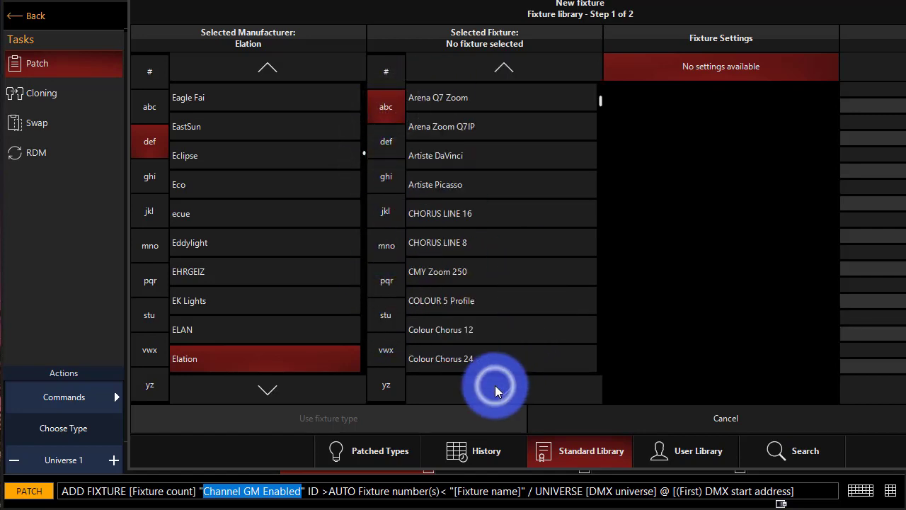
{"action": "mouse_move", "coordinate": [450, 206]}
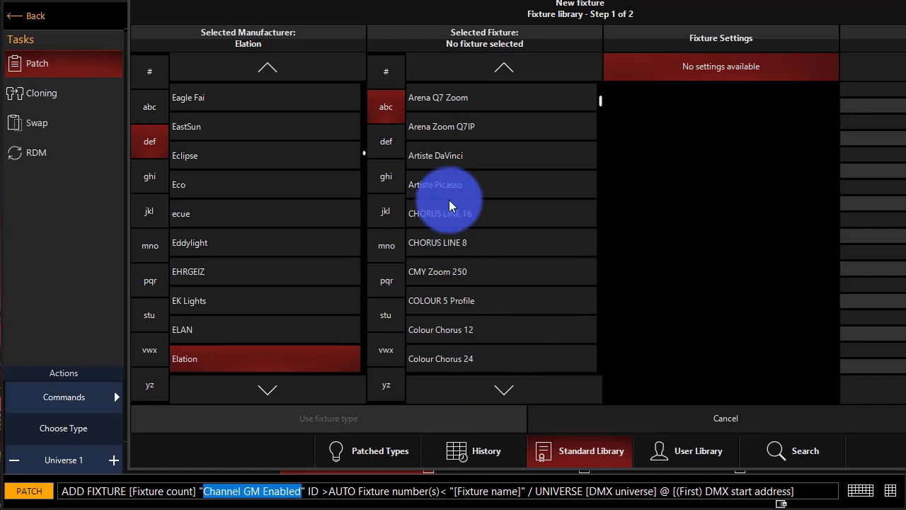
{"action": "left_click", "coordinate": [436, 184]}
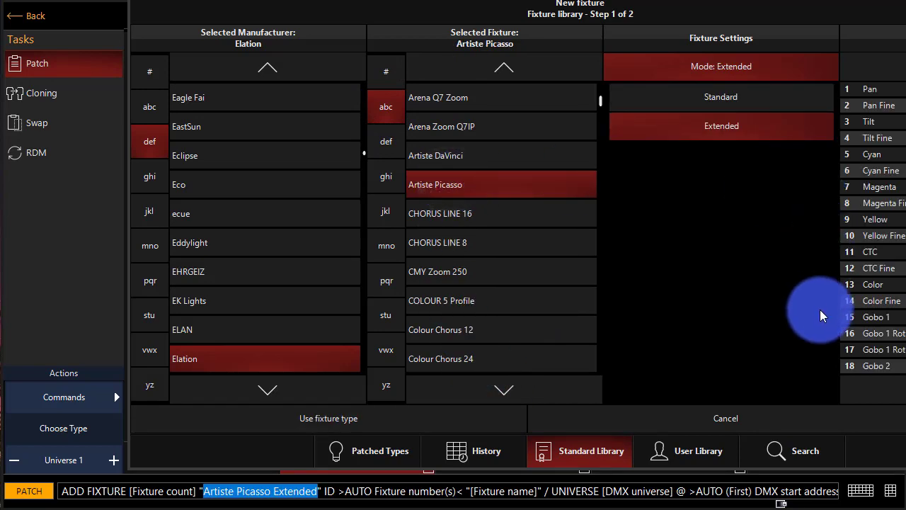
{"action": "left_click", "coordinate": [721, 96]}
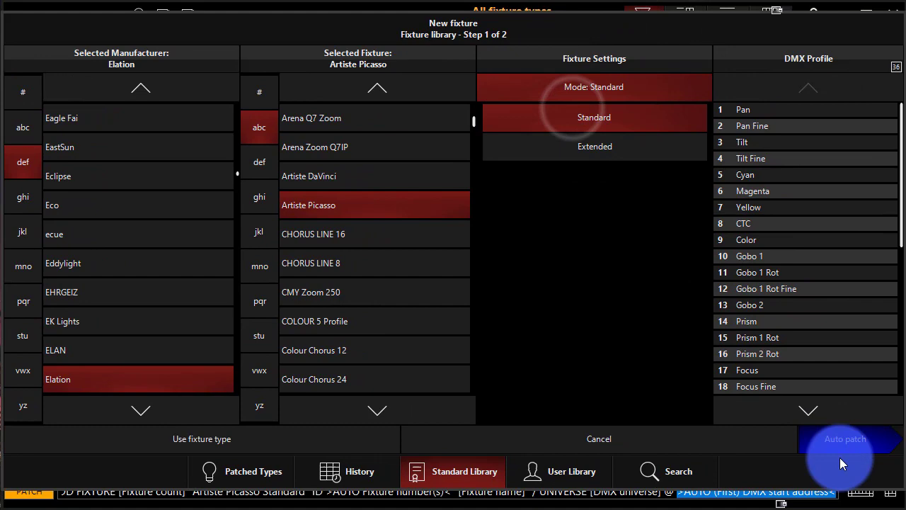
In Auto patch, set the amount to 10 Picasso fixtures.
{"action": "left_click", "coordinate": [846, 439]}
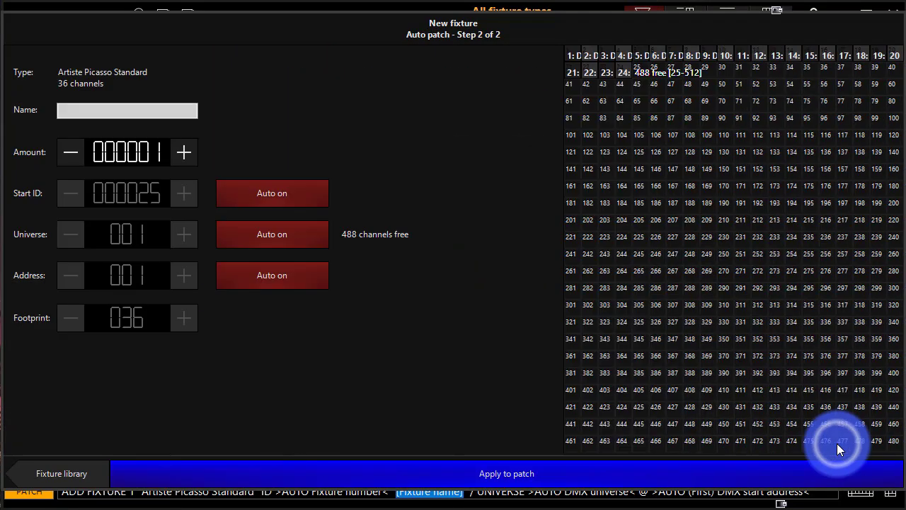
{"action": "left_click", "coordinate": [121, 151]}
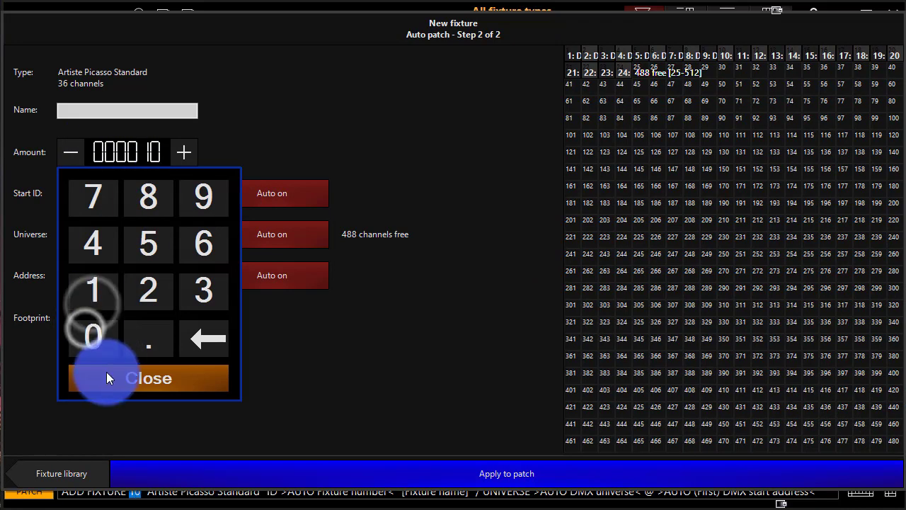
{"action": "left_click", "coordinate": [147, 376]}
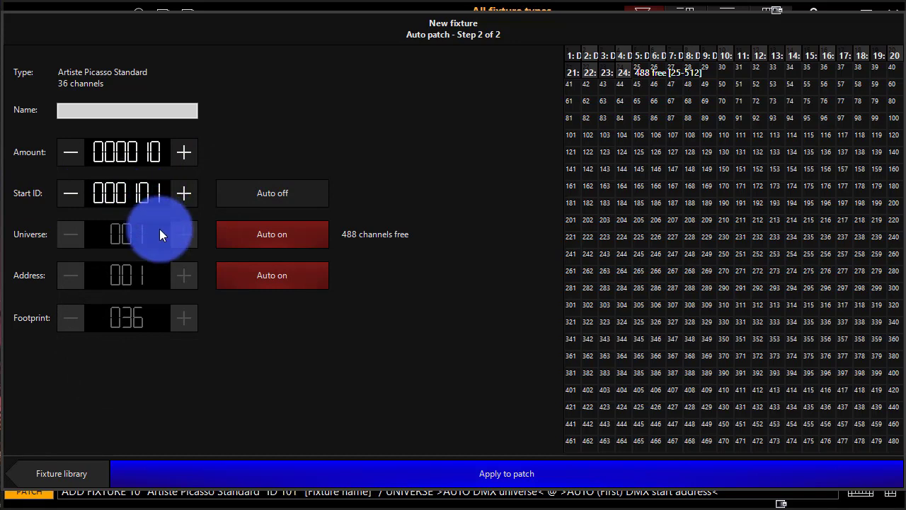
{"action": "mouse_move", "coordinate": [134, 327]}
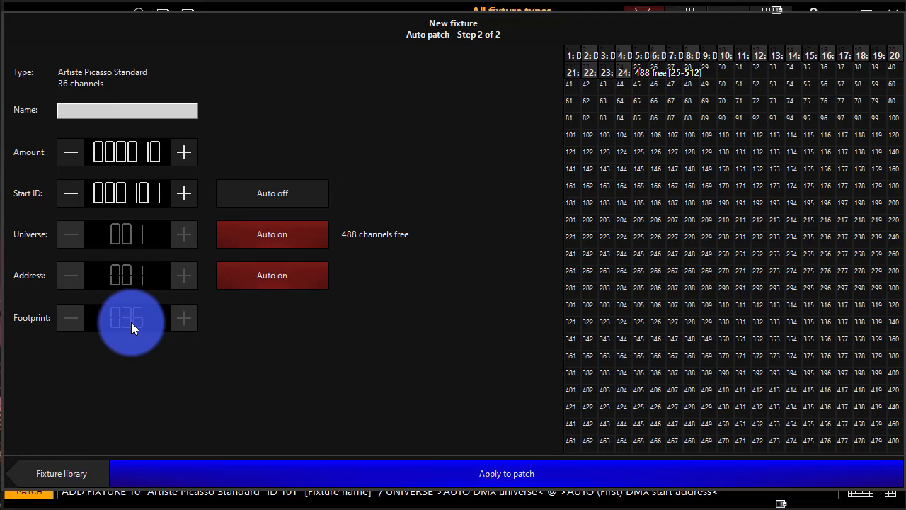
Keep DMX addressing automatic and apply the patch of 10 fixtures from ID 101.
{"action": "left_click", "coordinate": [272, 275]}
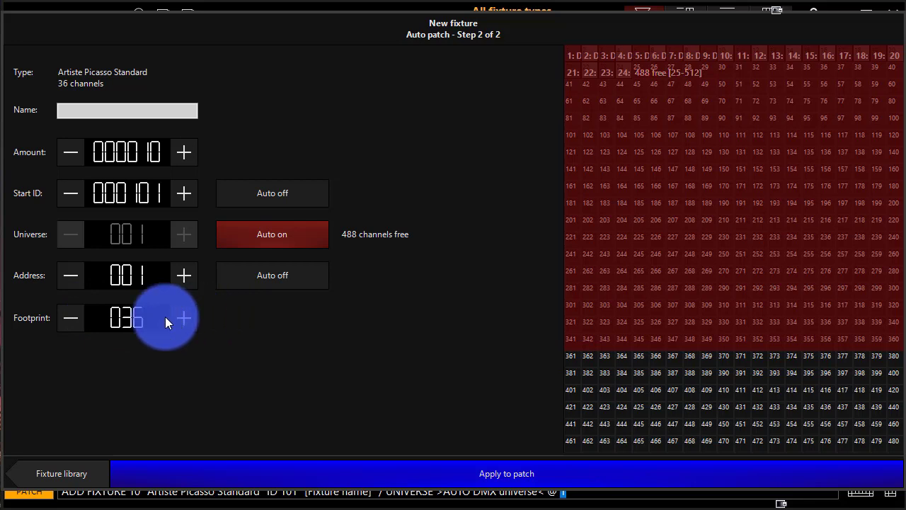
{"action": "left_click", "coordinate": [184, 317]}
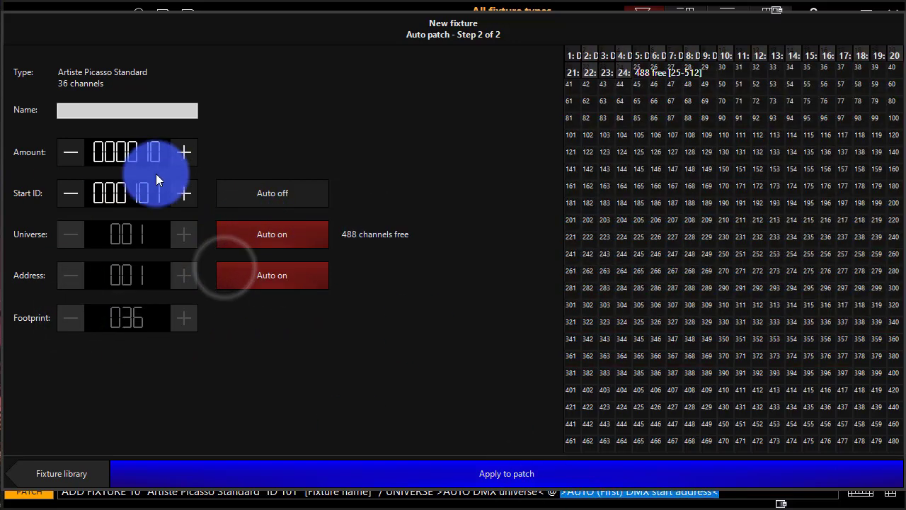
{"action": "left_click", "coordinate": [507, 473]}
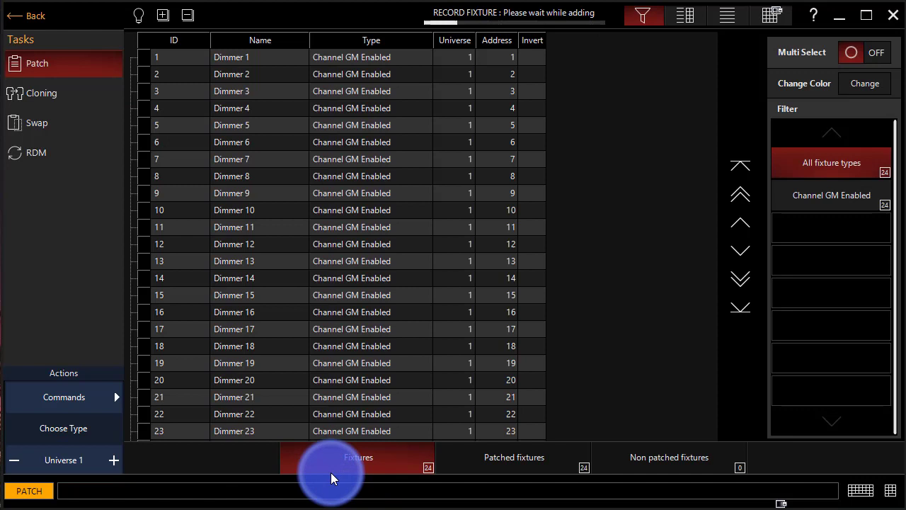